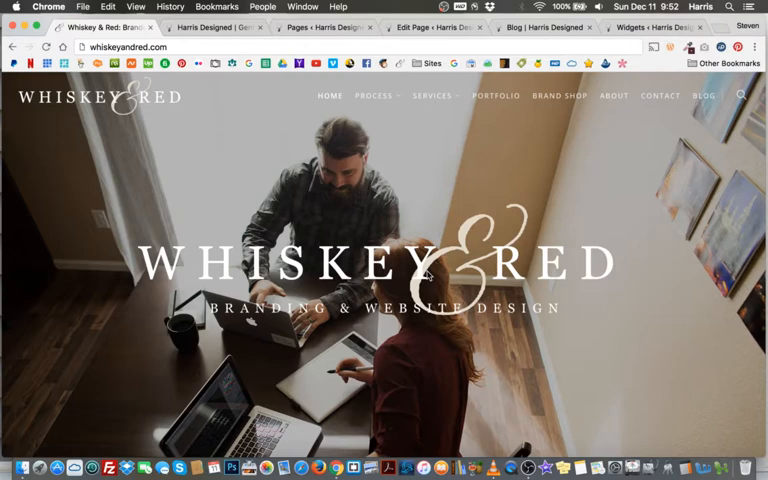
- Review the welcome intro paragraph on the live Harris Designed homepage
left_click(215, 27)
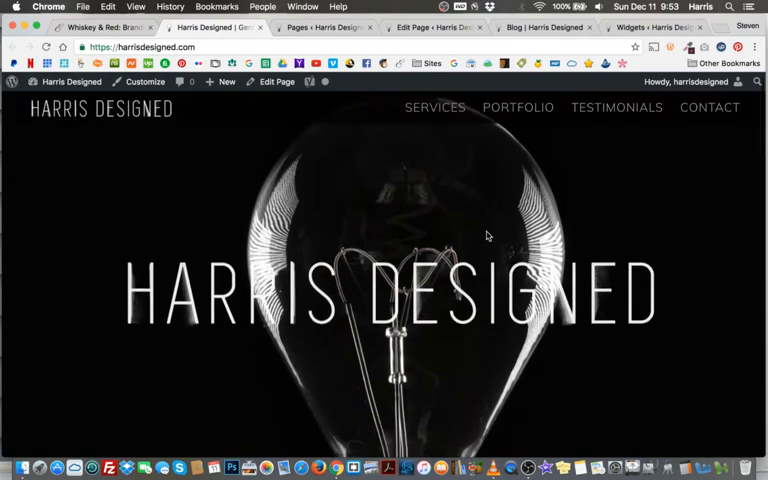
scroll("down", 3)
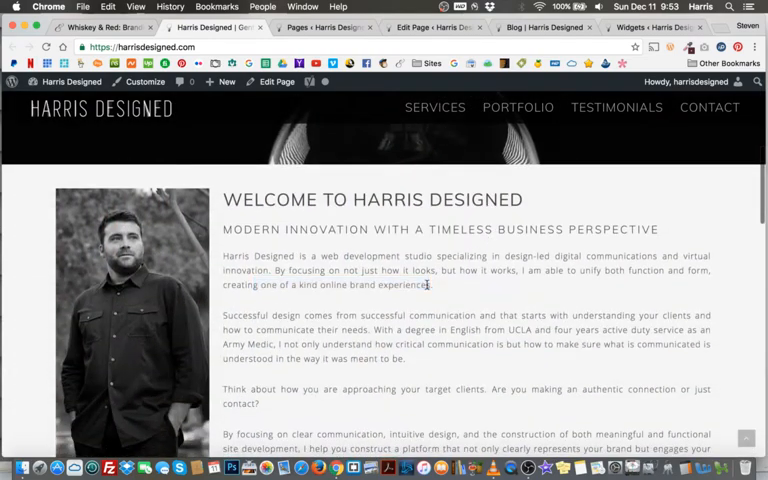
scroll("up", 3)
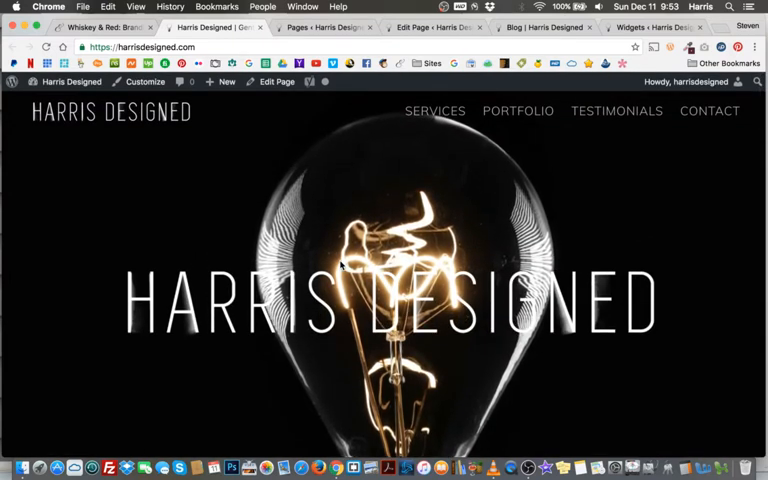
mouse_move(270, 81)
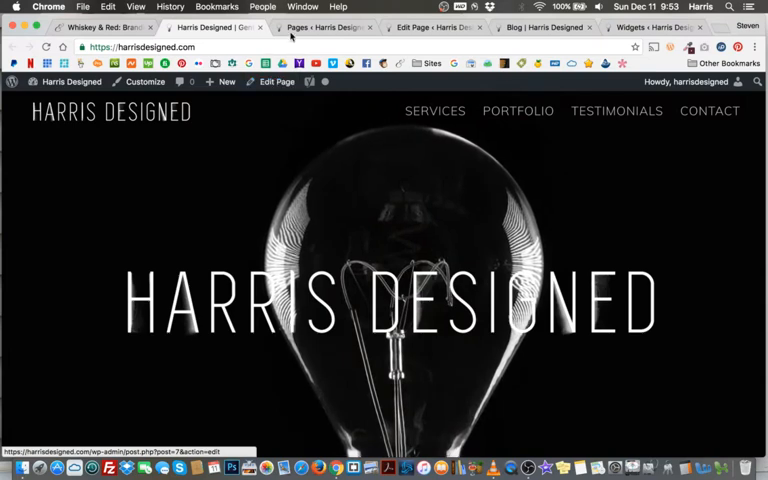
- Bring the homepage's Visual Composer text block under 'Modern Innovation' into view in the editor
left_click(325, 27)
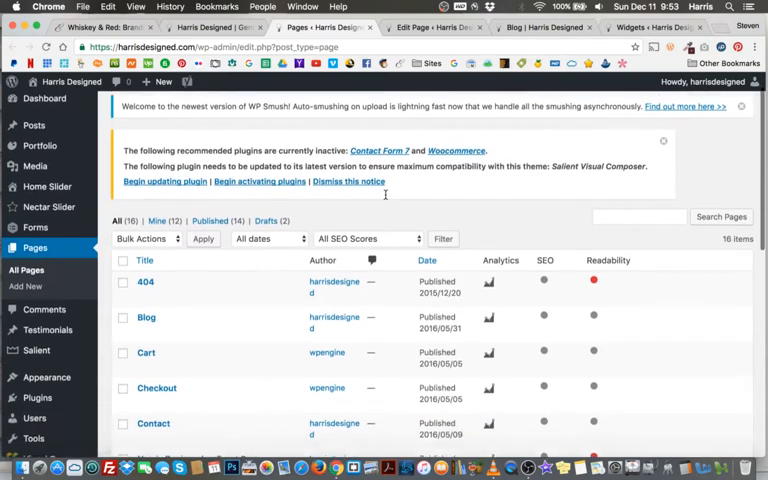
scroll("down", 3)
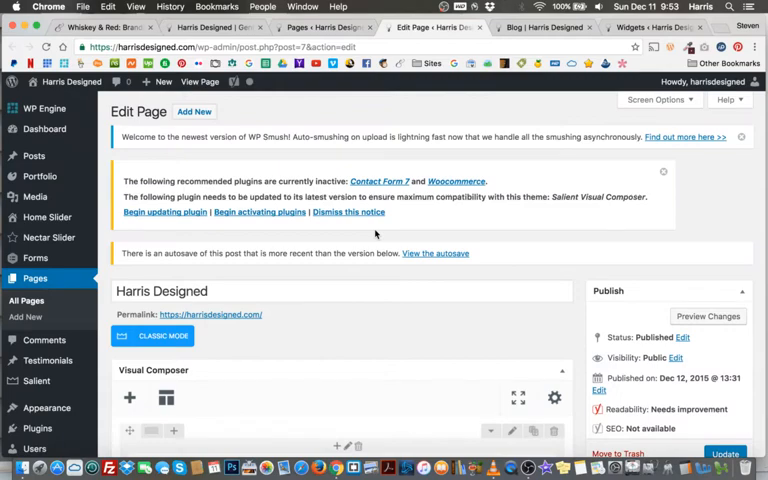
mouse_move(439, 226)
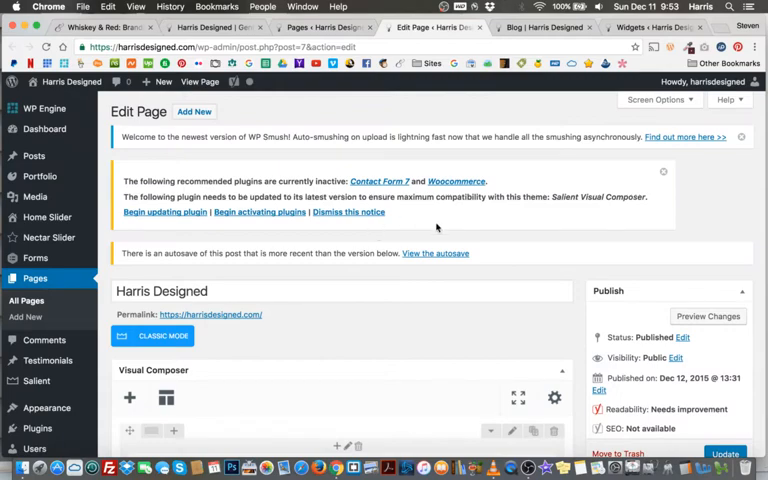
scroll("down", 3)
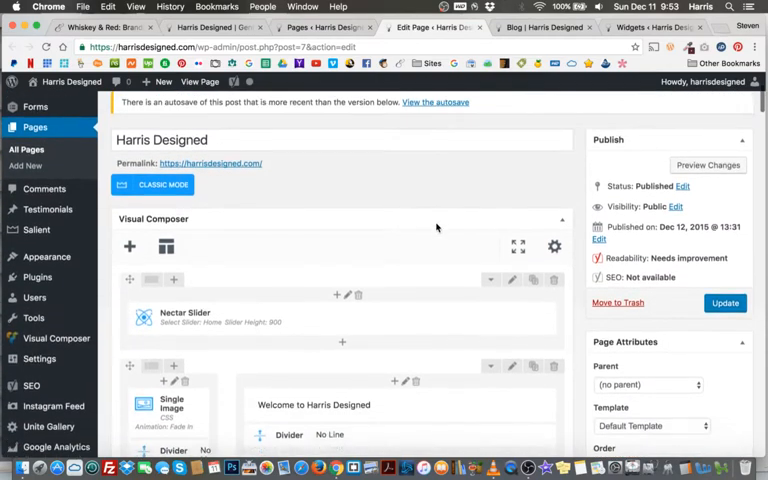
scroll("down", 3)
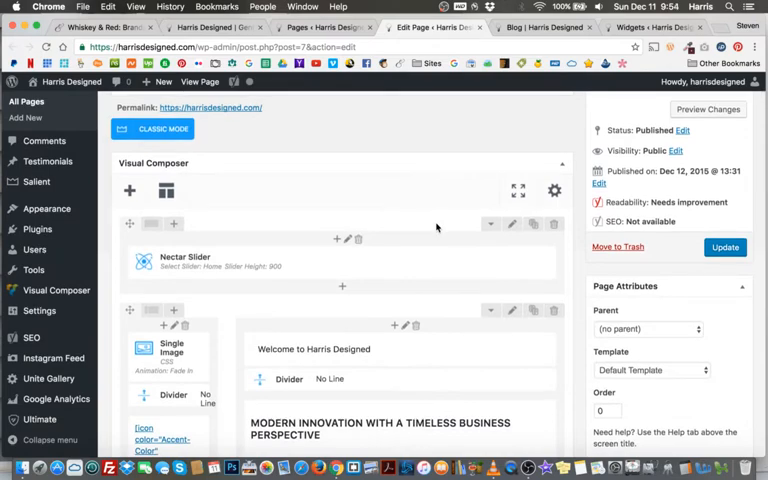
scroll("down", 3)
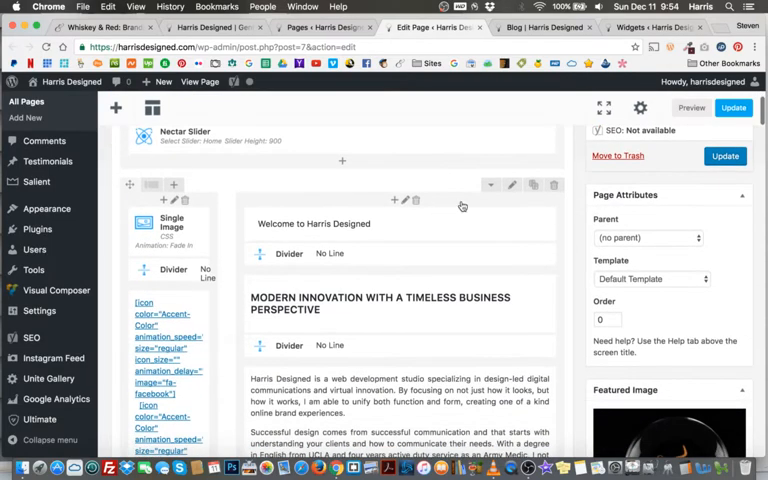
scroll("up", 3)
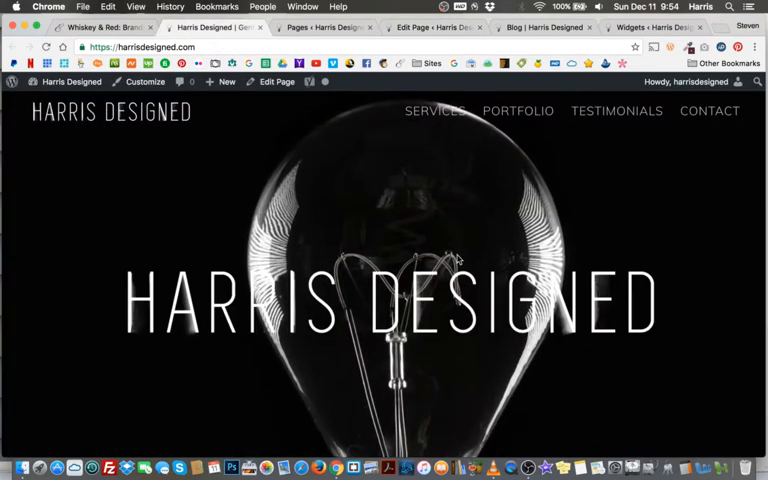
scroll("down", 3)
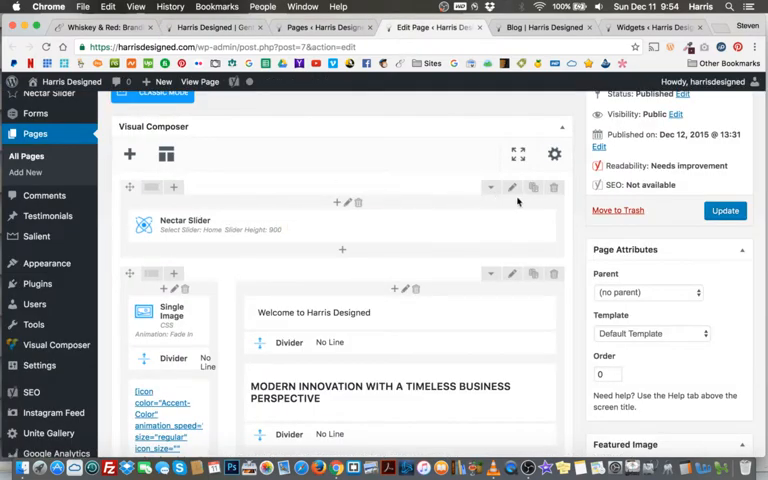
scroll("down", 3)
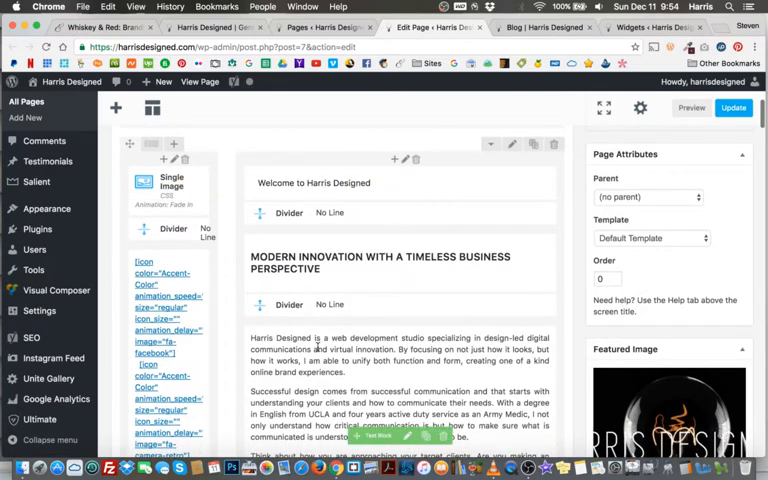
scroll("down", 3)
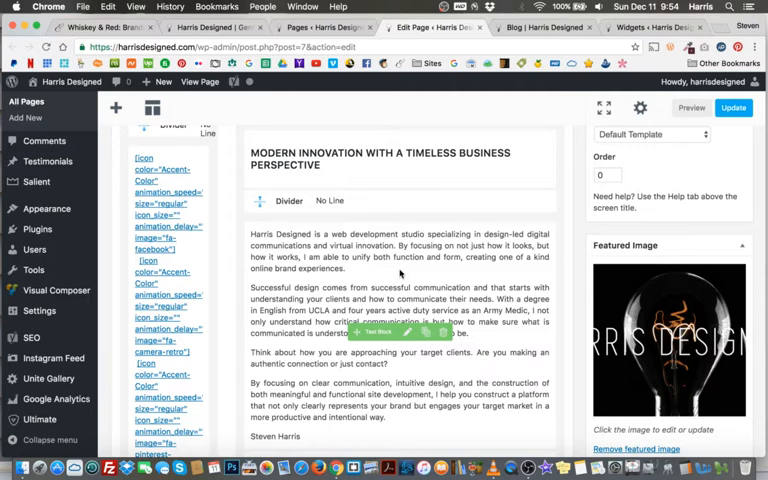
mouse_move(407, 333)
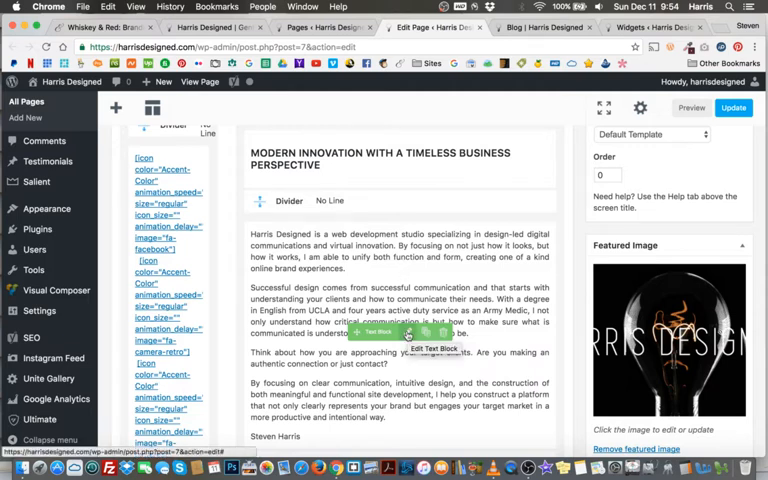
- Bring up the Text Block Settings for the homepage intro text block
left_click(430, 348)
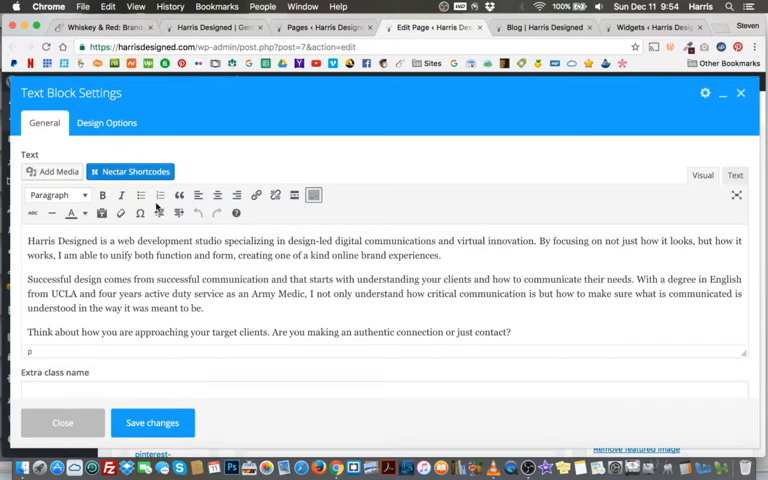
mouse_move(471, 234)
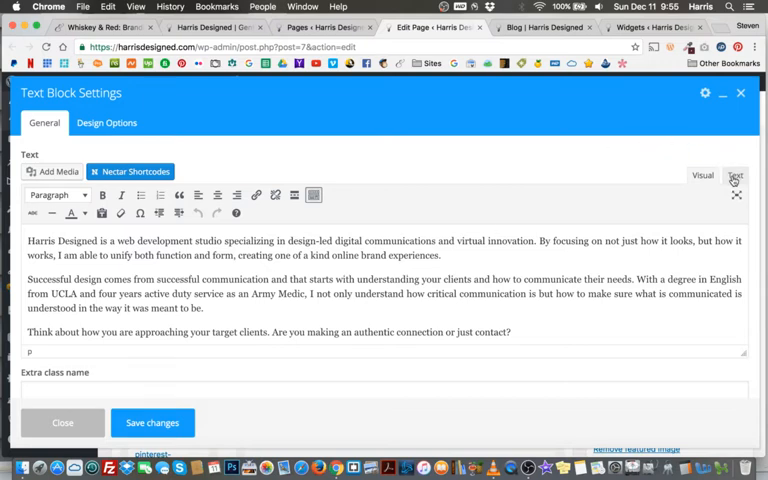
- In the HTML view, trim the first paragraph to end at "unify both function and form."
left_click(735, 175)
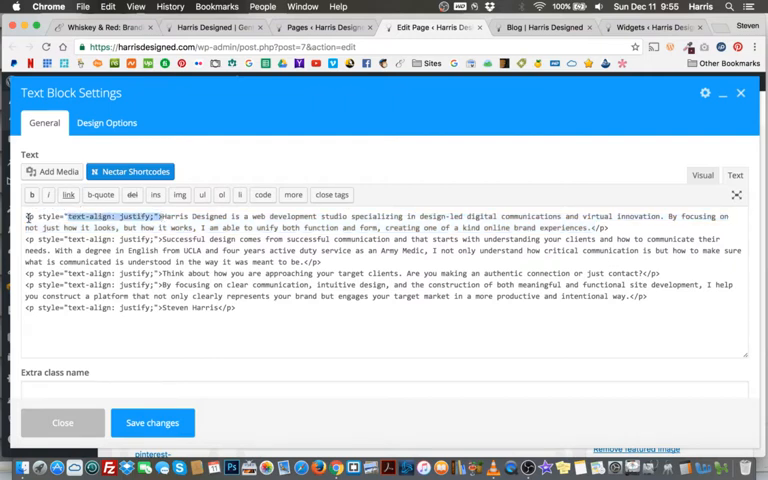
left_click(160, 216)
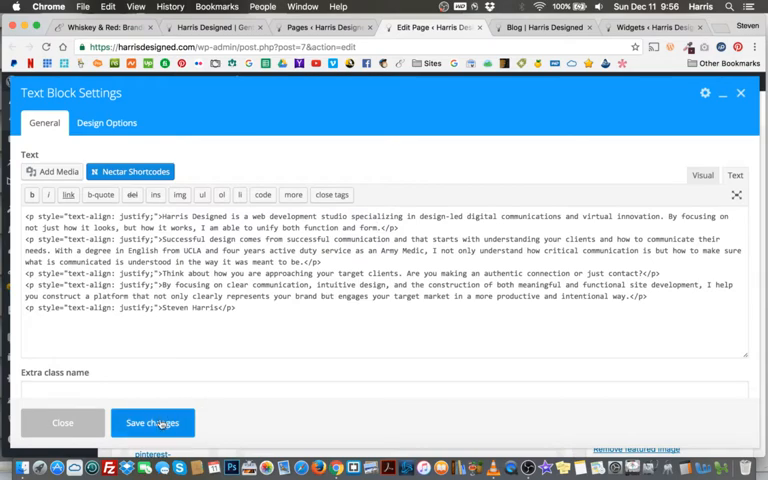
- Save the trimmed text block and preview the updated homepage intro
left_click(152, 422)
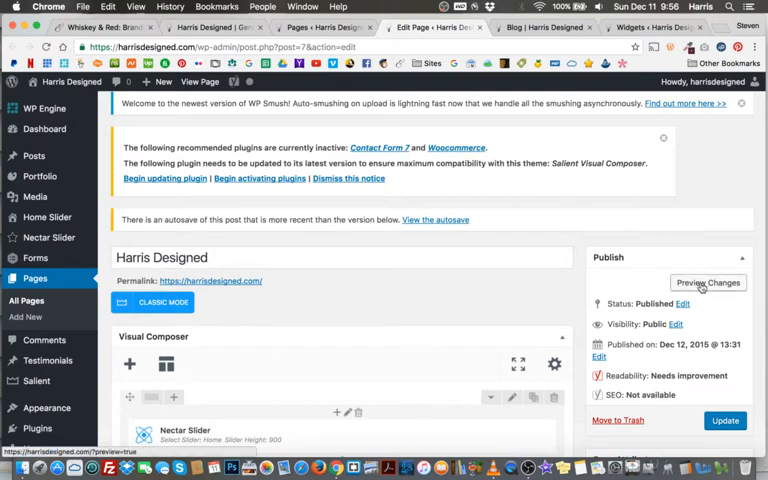
left_click(707, 282)
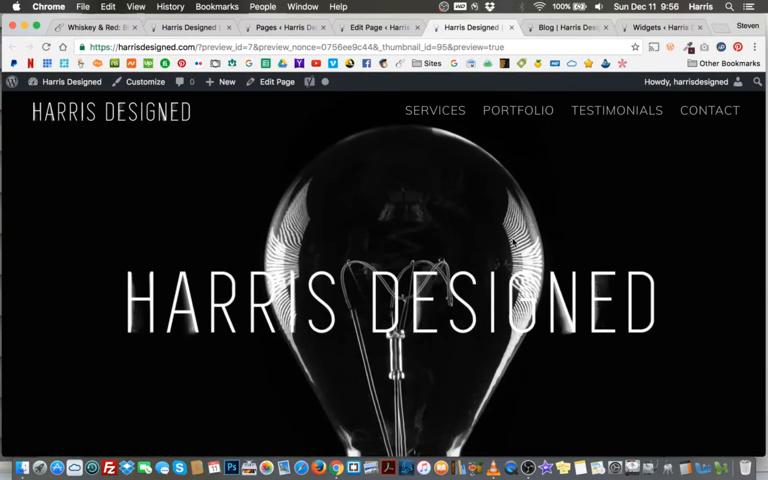
scroll("down", 3)
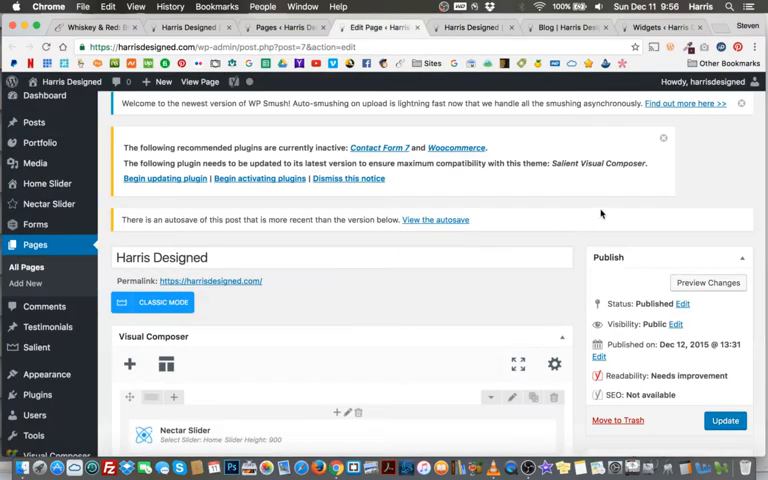
scroll("down", 3)
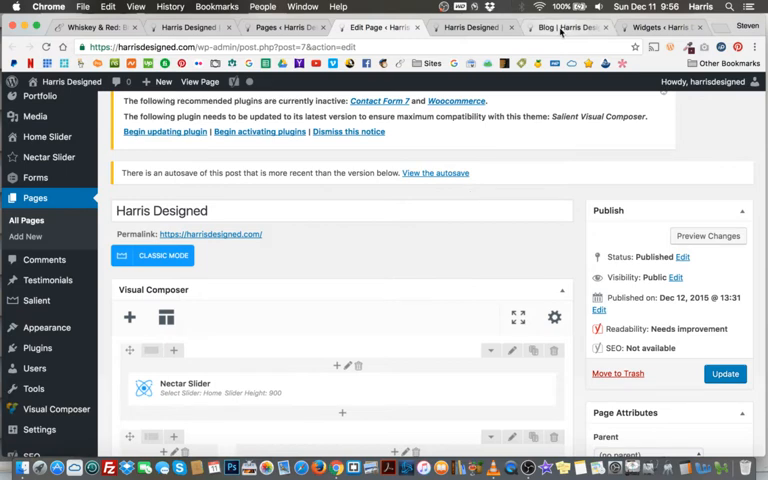
- Show the live blog page scrolled to its sidebar introduction text
left_click(567, 27)
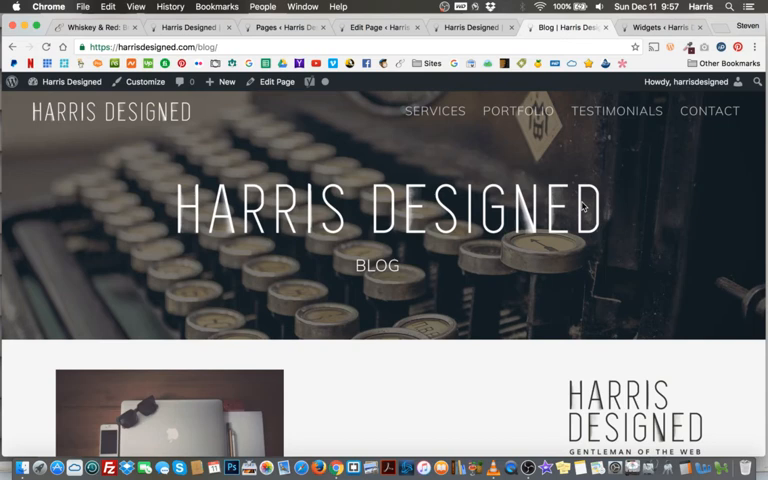
scroll("down", 3)
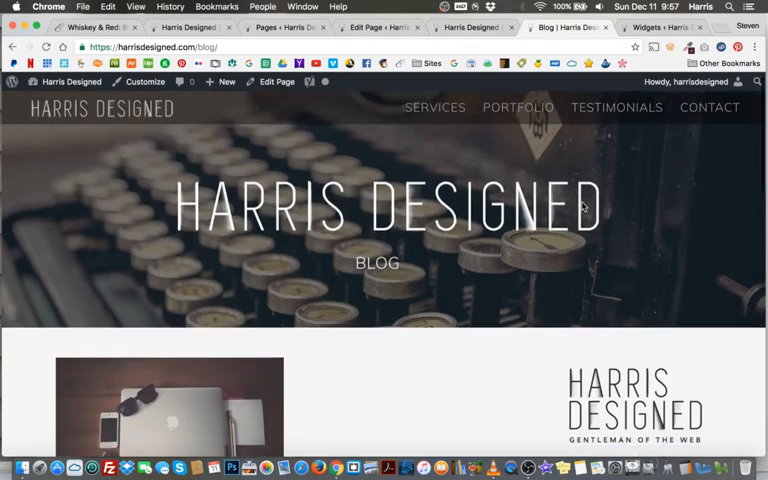
scroll("down", 3)
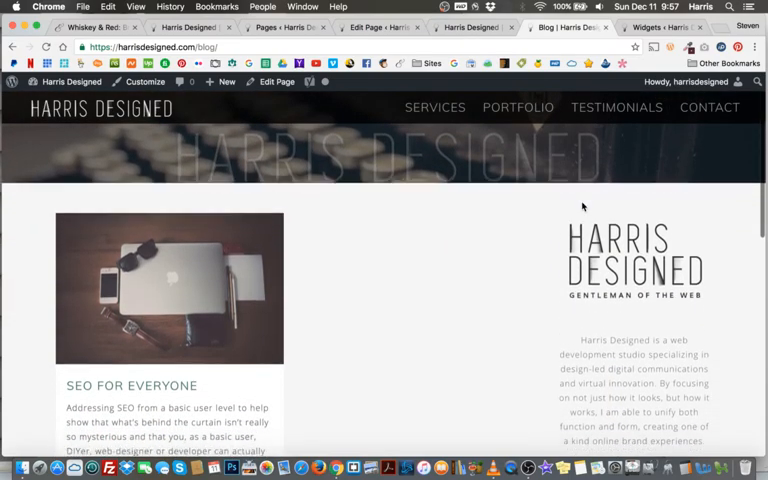
scroll("down", 3)
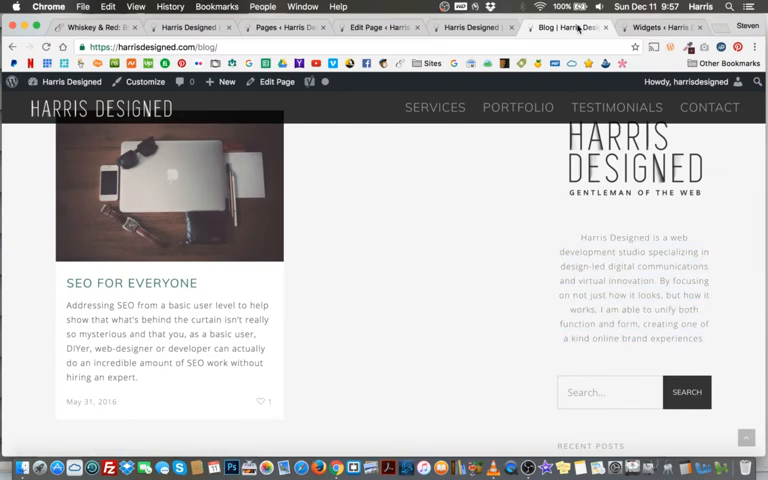
- Load the Widgets screen and reach the Blog Sidebar's first Text widget
left_click(660, 27)
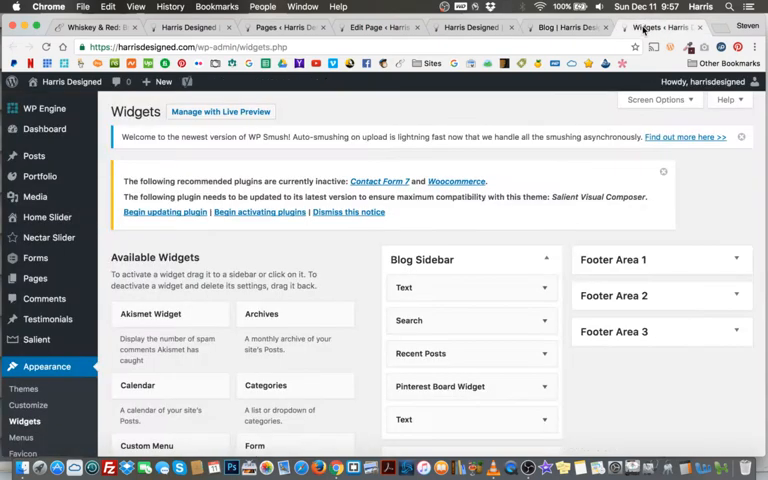
left_click(44, 108)
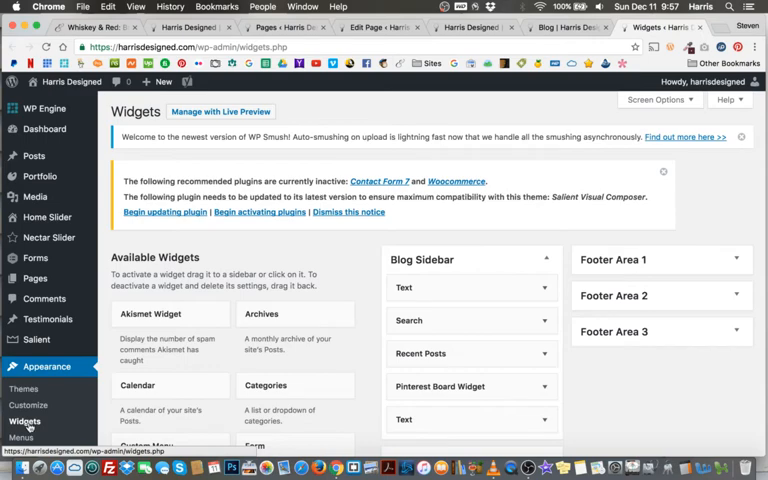
scroll("down", 3)
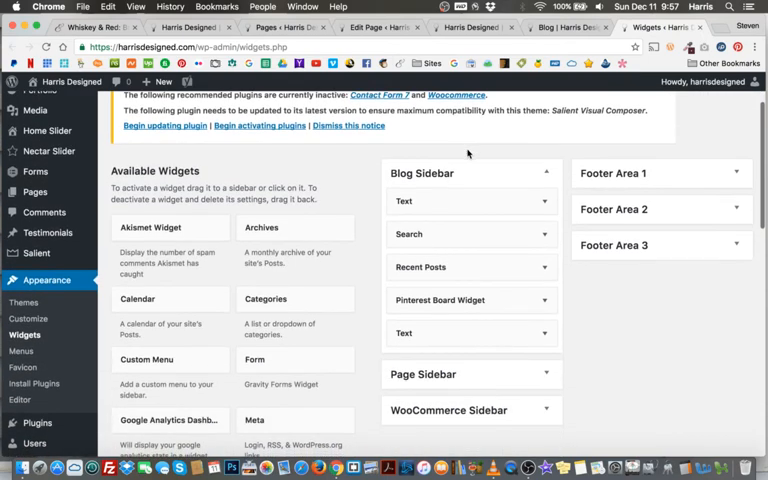
scroll("down", 3)
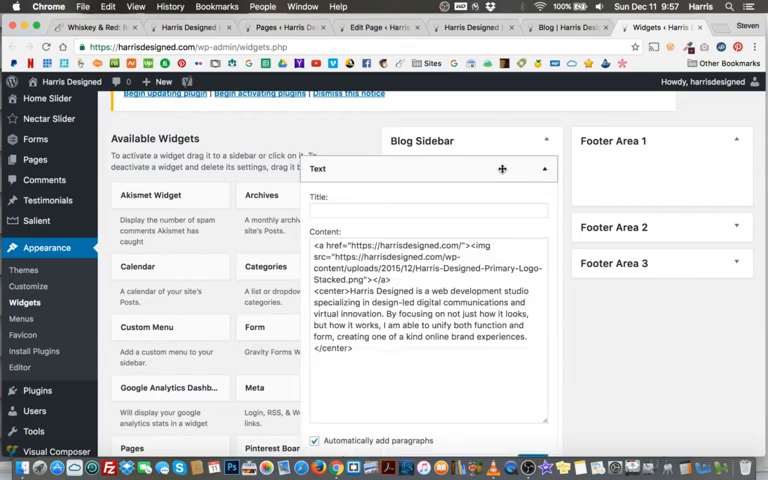
- Delete "online" so the widget intro ends with "one of a kind brand experiences" and save it
scroll("down", 3)
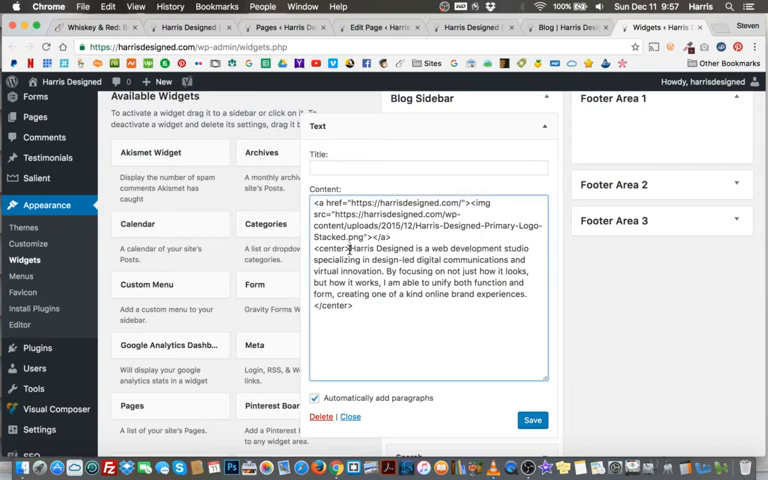
double_click(330, 248)
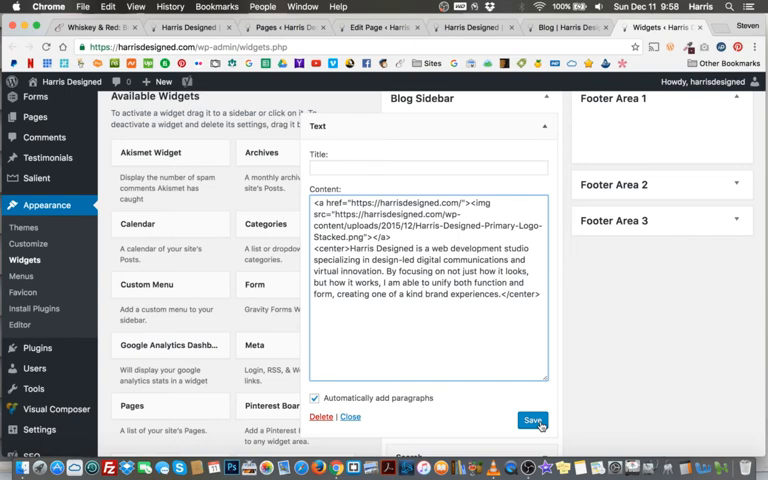
left_click(563, 27)
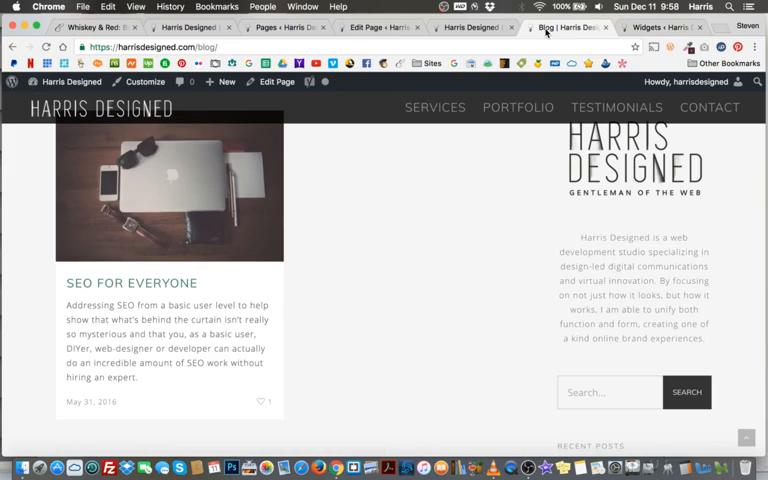